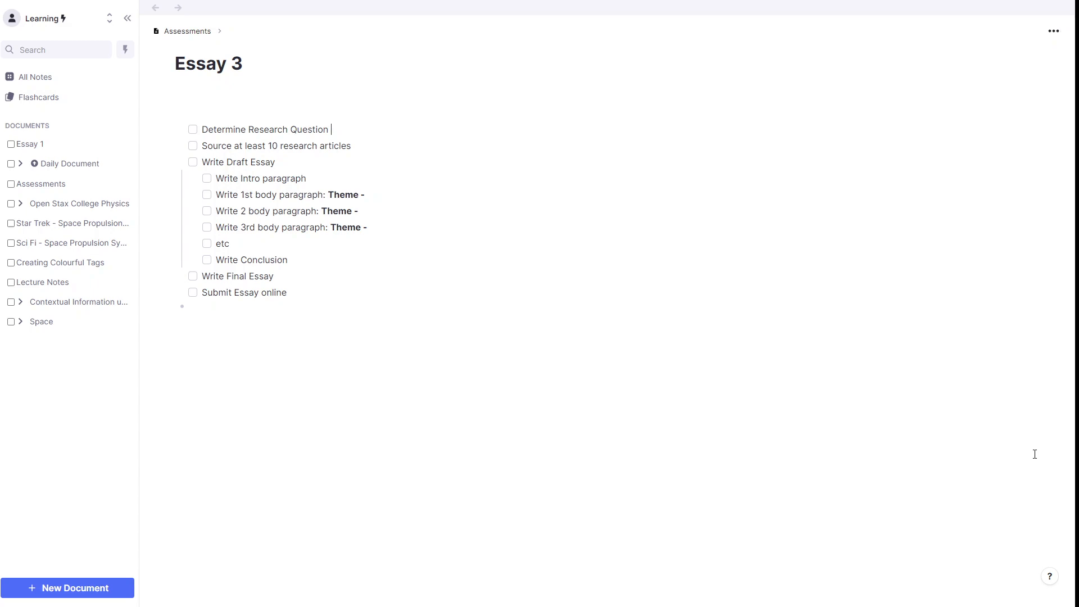
- Insert a November 27th, 2021 date link after the Determine Research Question task using !!
{"action": "type", "text": "!!"}
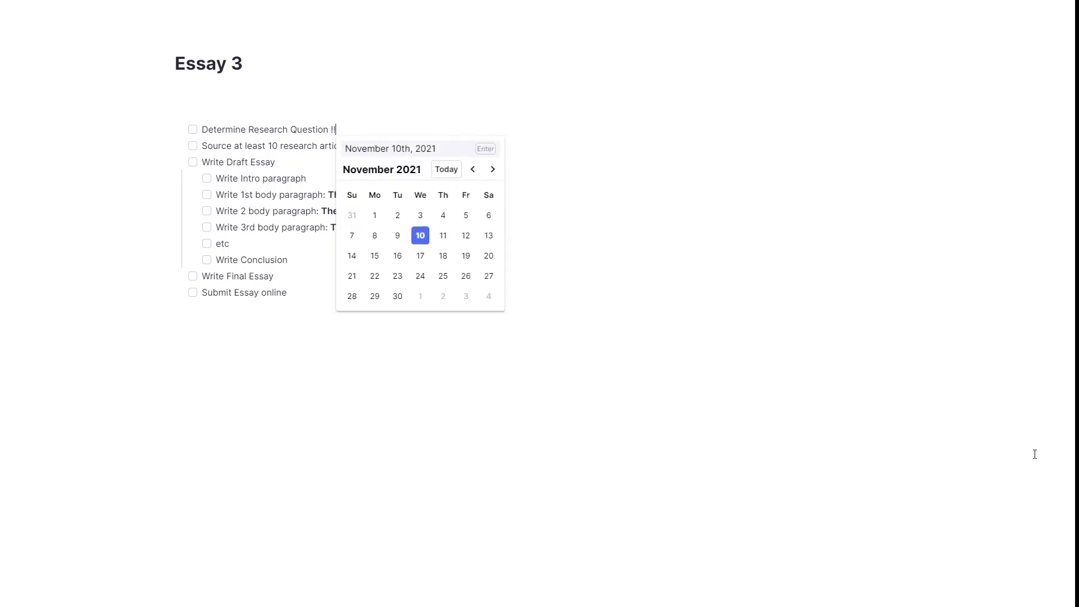
{"action": "left_click", "coordinate": [127, 18]}
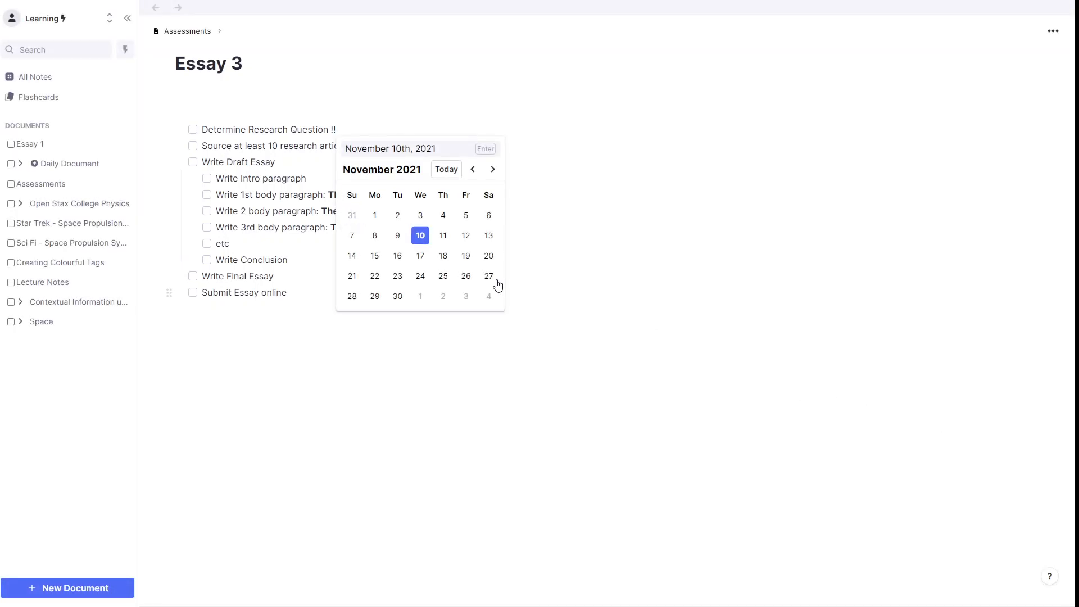
{"action": "left_click", "coordinate": [488, 276]}
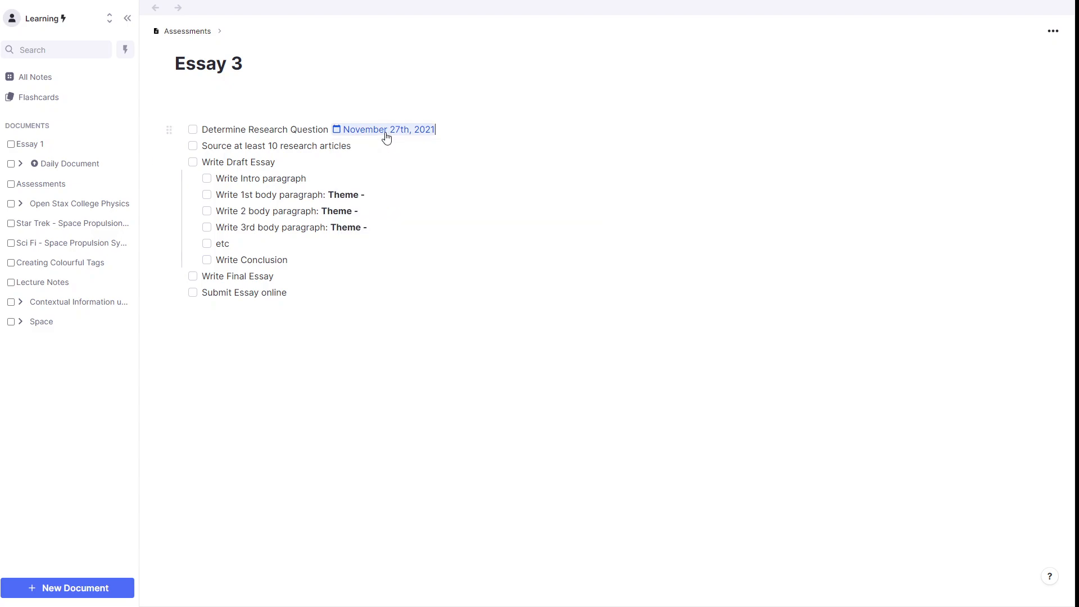
- Show the November 27th, 2021 daily page in the side pane with its Essay 1 and Essay 3 references
{"action": "left_click", "coordinate": [384, 130]}
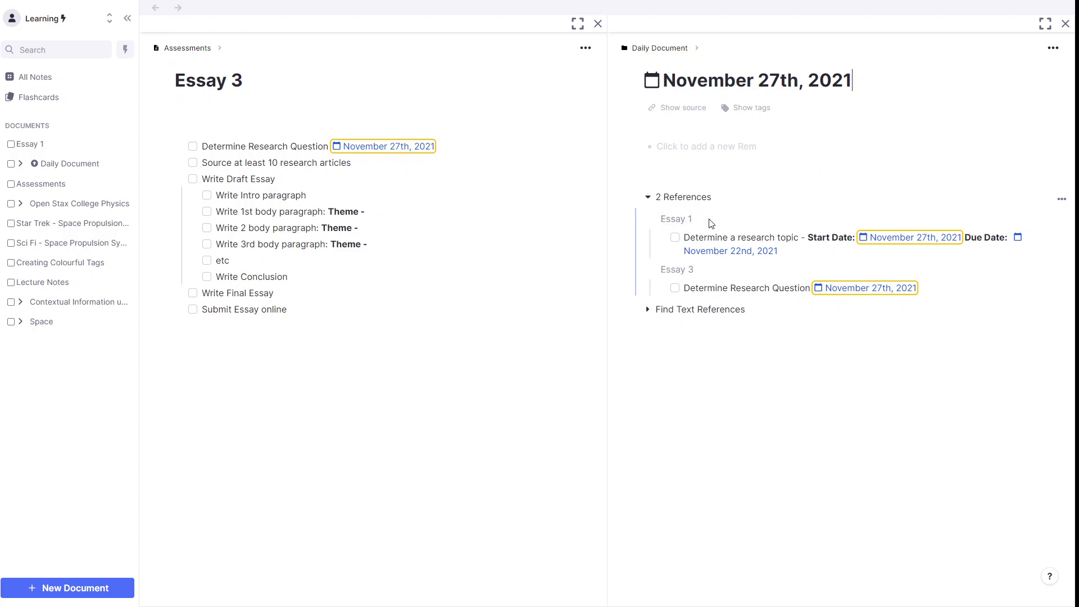
{"action": "mouse_move", "coordinate": [748, 297]}
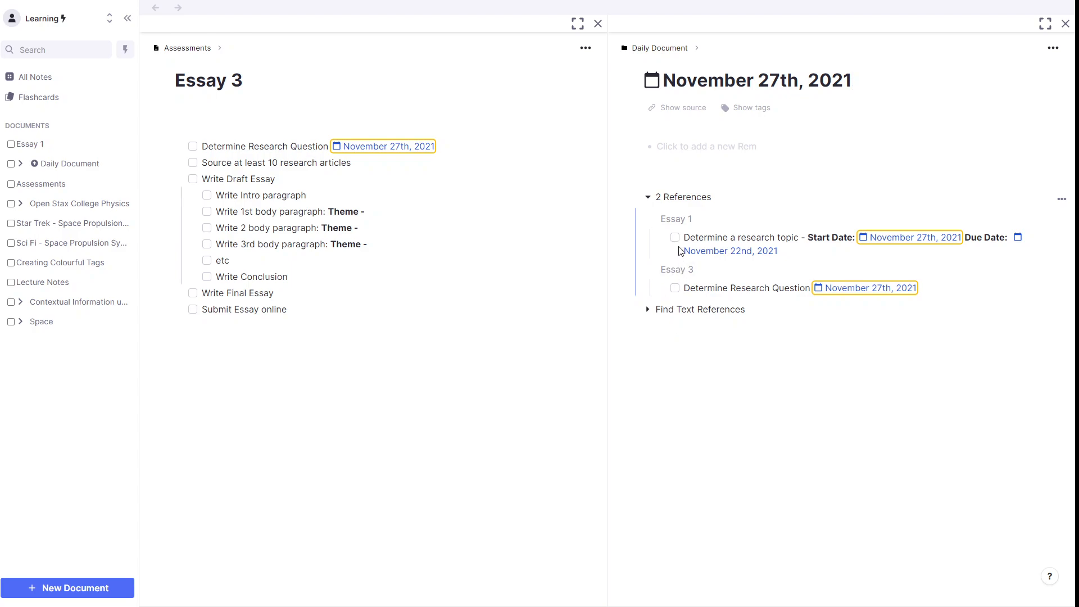
{"action": "mouse_move", "coordinate": [667, 183]}
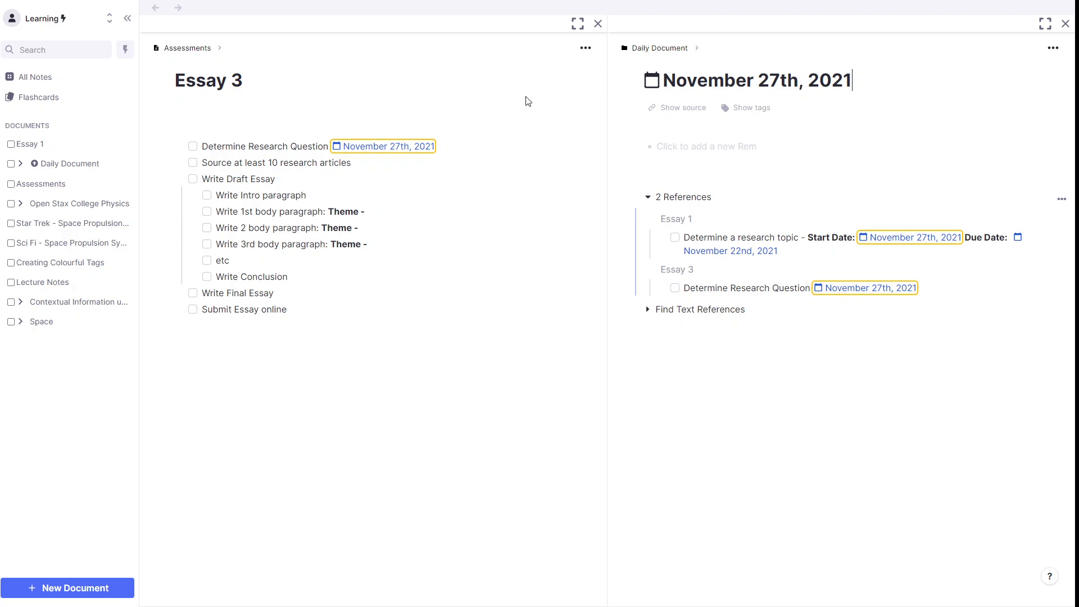
{"action": "mouse_move", "coordinate": [473, 146]}
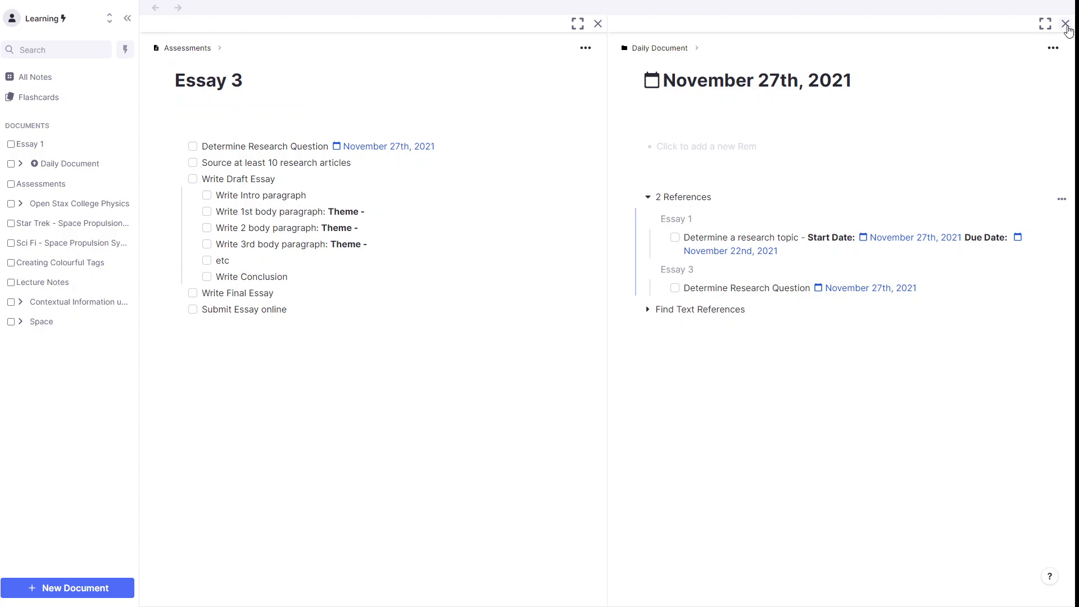
- Close the side pane and add Meeting Date: and Due Date: labels after the start date
{"action": "left_click", "coordinate": [1068, 24]}
{"action": "type", "text": "Start Date: "}
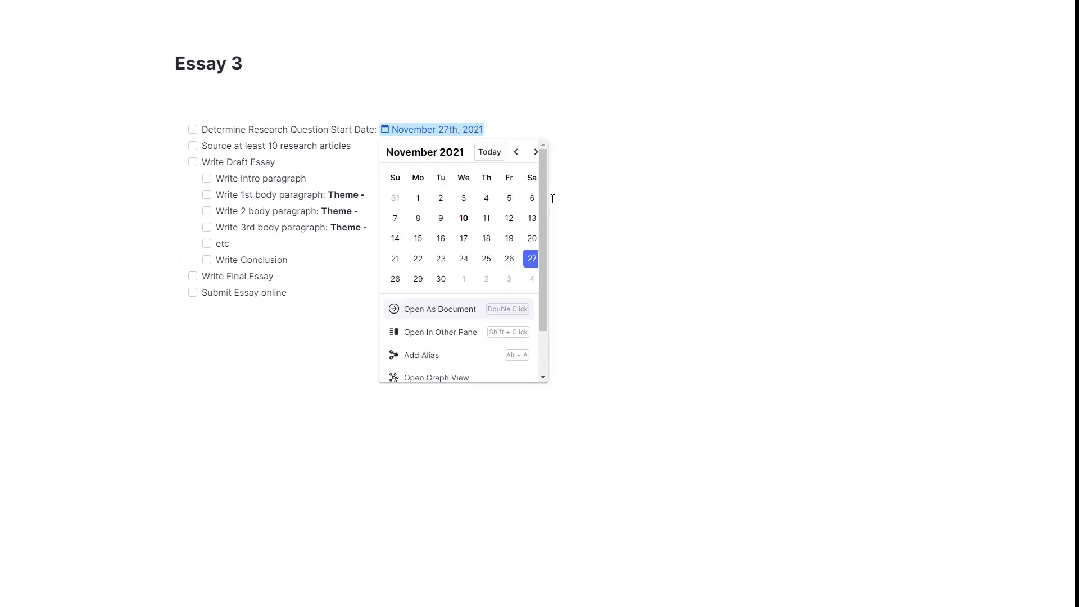
{"action": "type", "text": "Mee"}
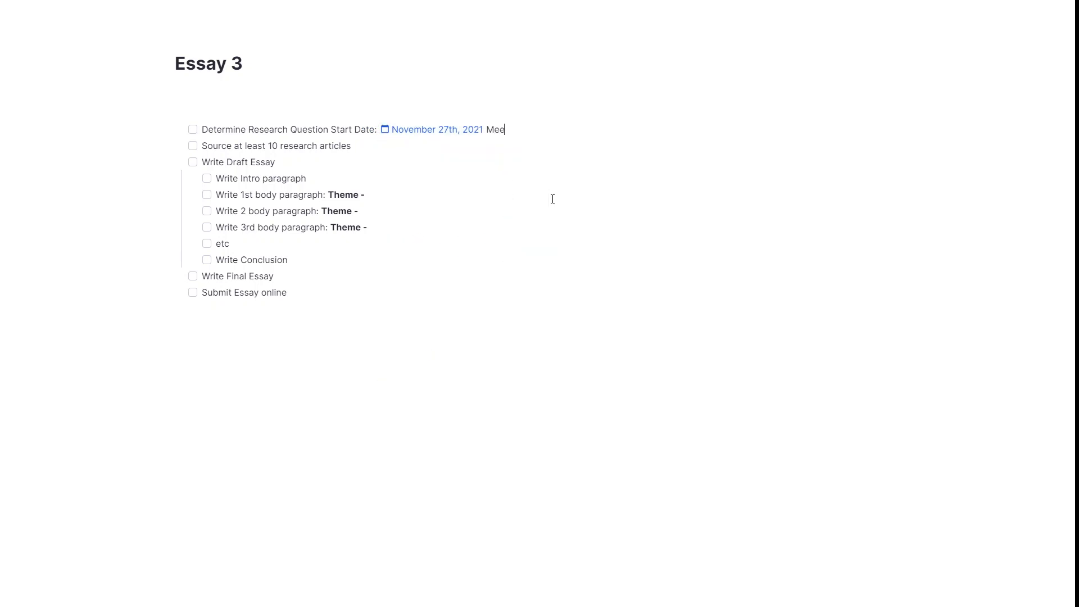
{"action": "type", "text": "ting Date:"}
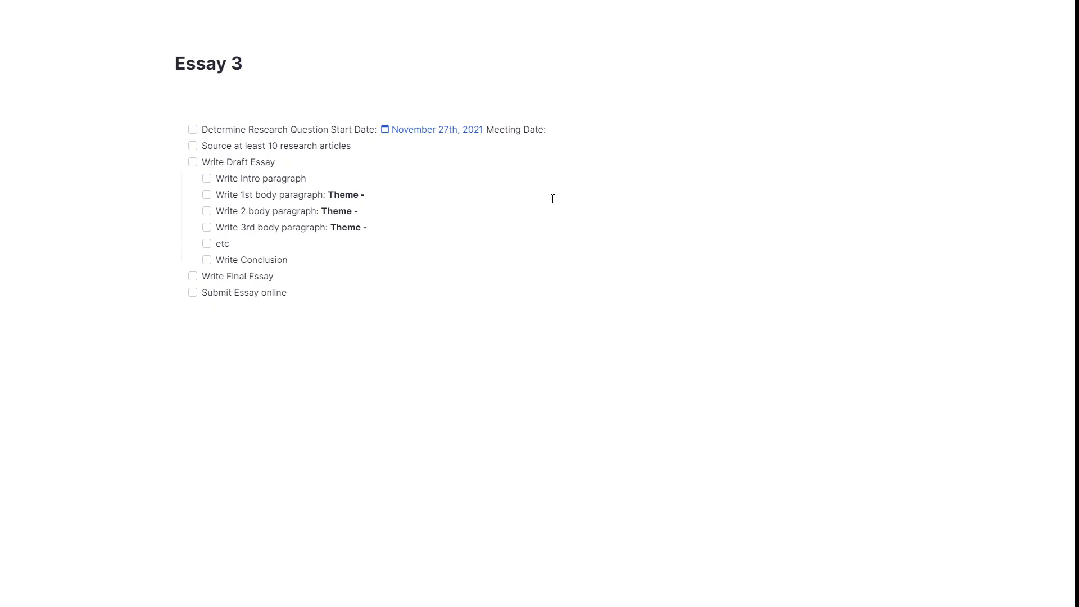
{"action": "type", "text": "Du"}
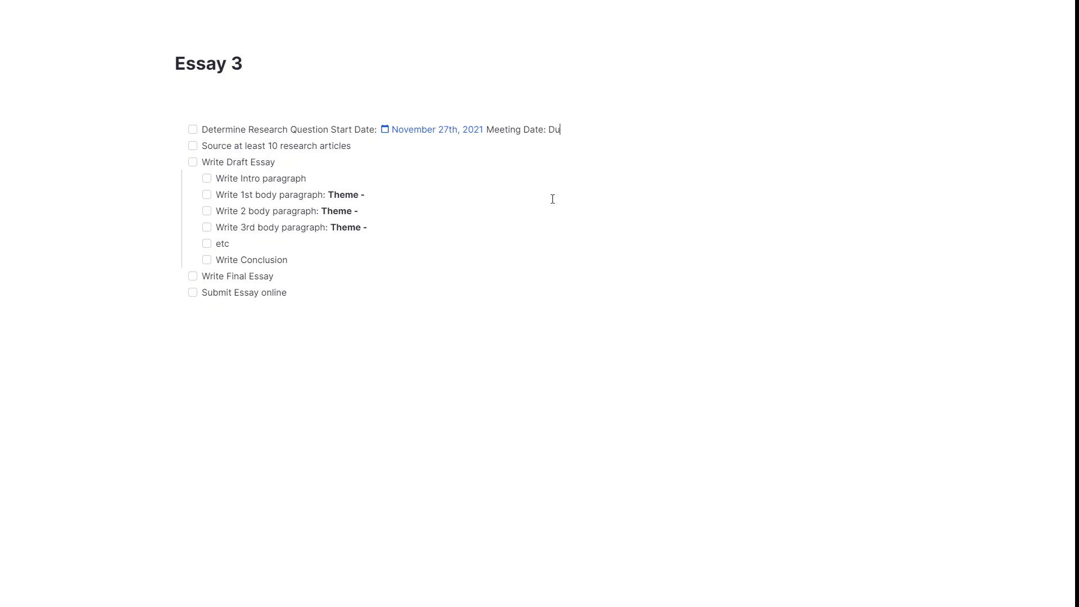
{"action": "type", "text": "e Date: !!"}
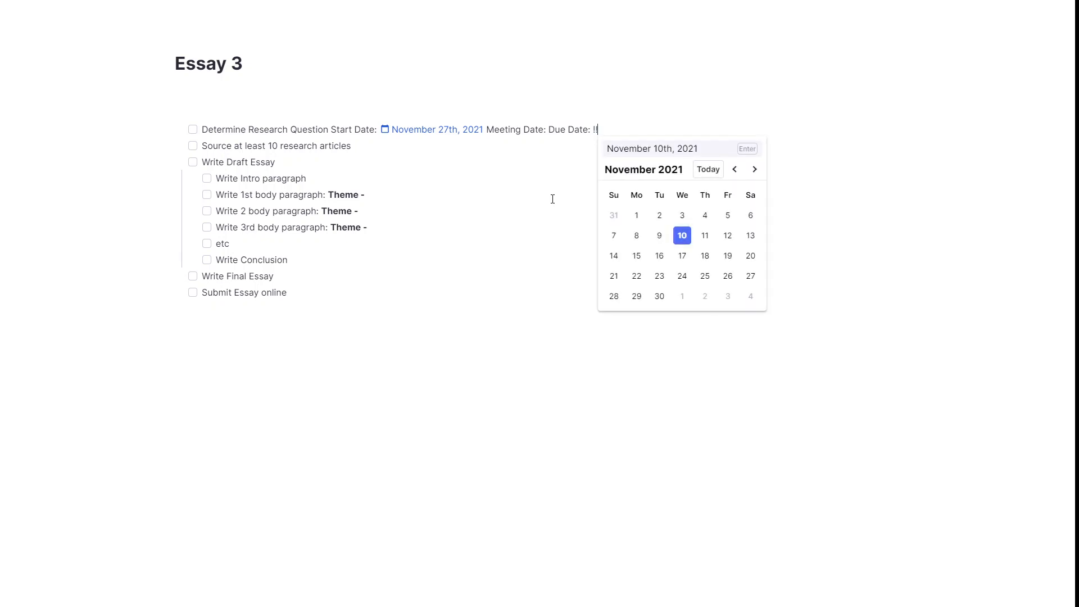
- Insert November 30th, 2021 as the Due Date and November 28th, 2021 as the Meeting Date
{"action": "left_click", "coordinate": [126, 18]}
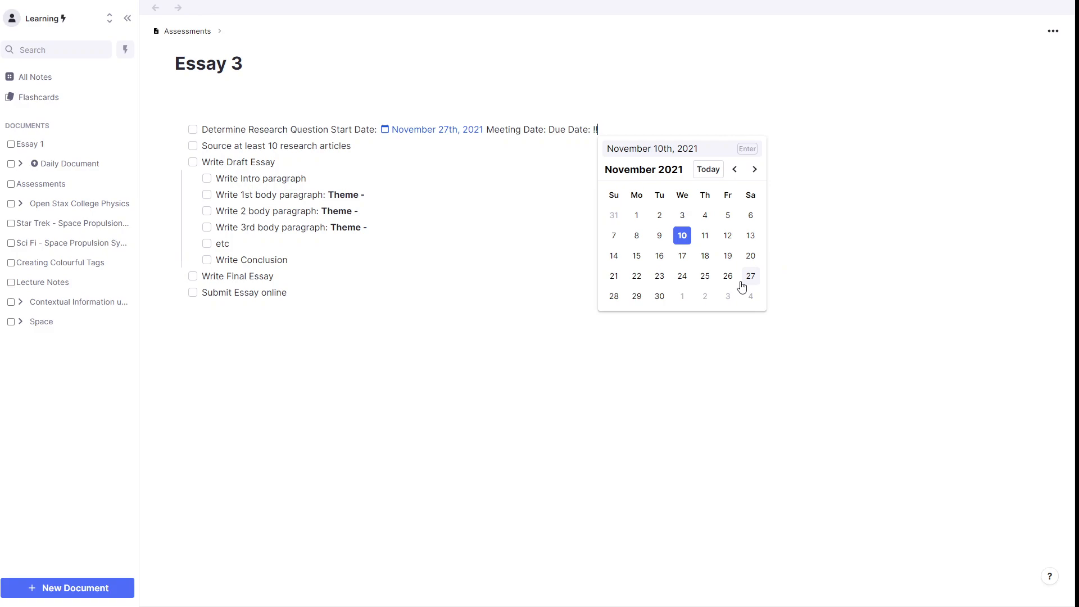
{"action": "left_click", "coordinate": [658, 295]}
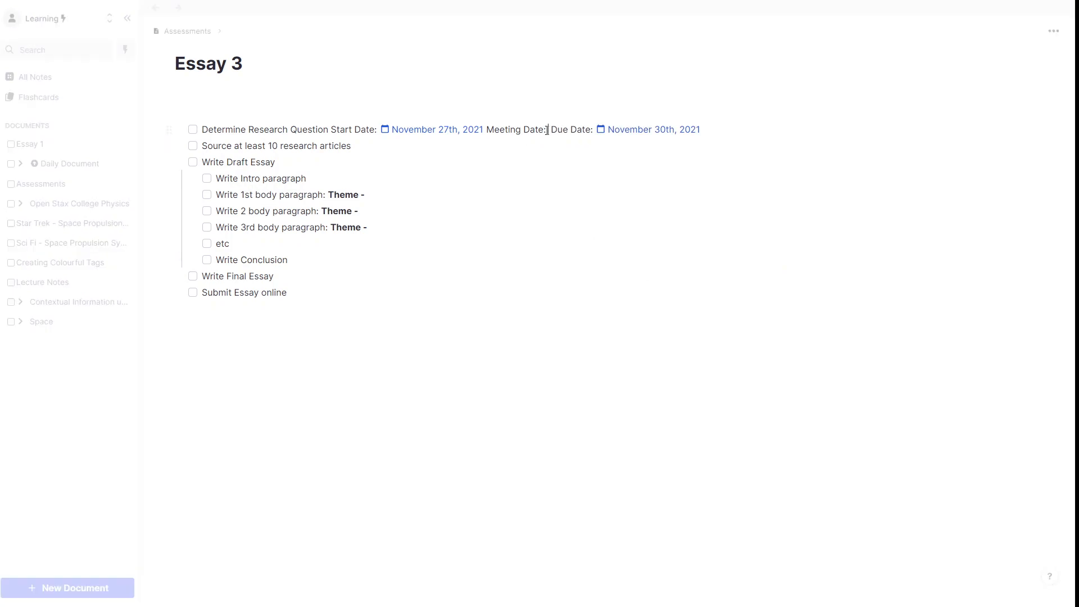
{"action": "left_click", "coordinate": [547, 129]}
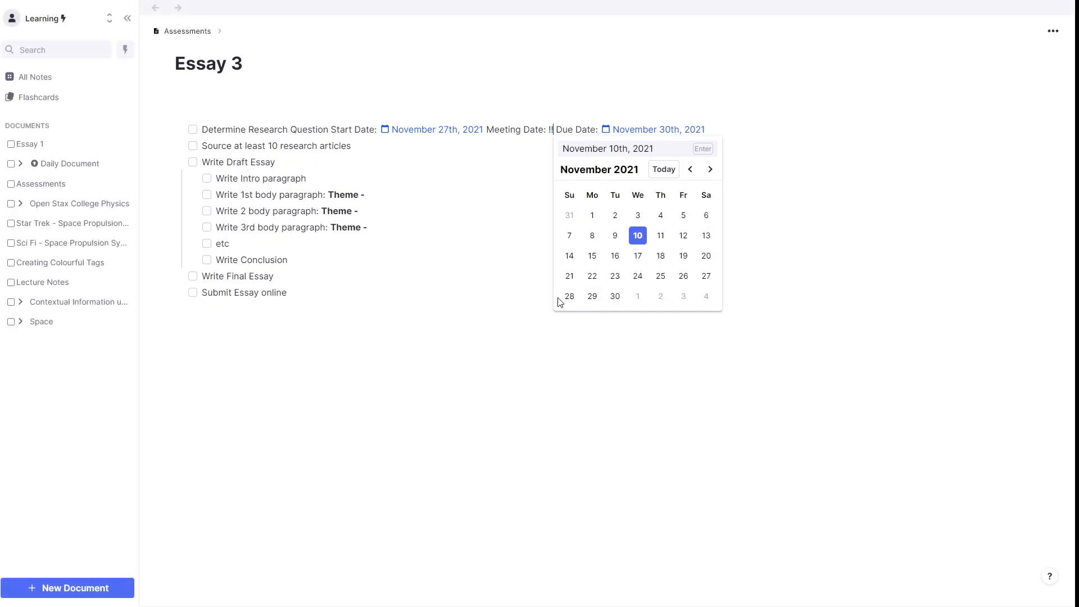
{"action": "left_click", "coordinate": [568, 296]}
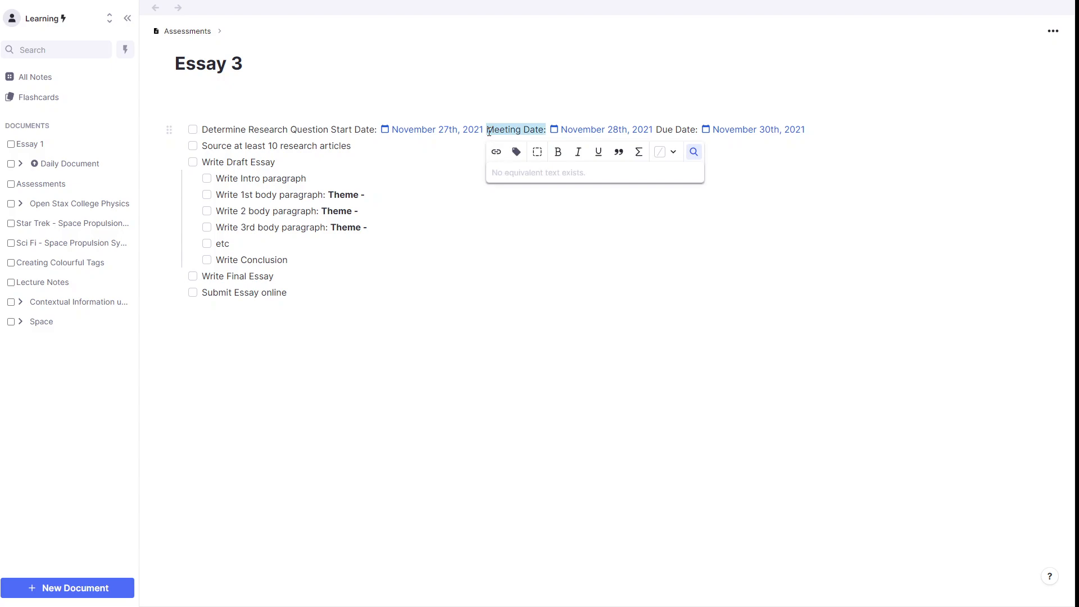
- Bold the Start Date, Meeting Date and Due Date labels in the task
{"action": "left_click", "coordinate": [557, 151]}
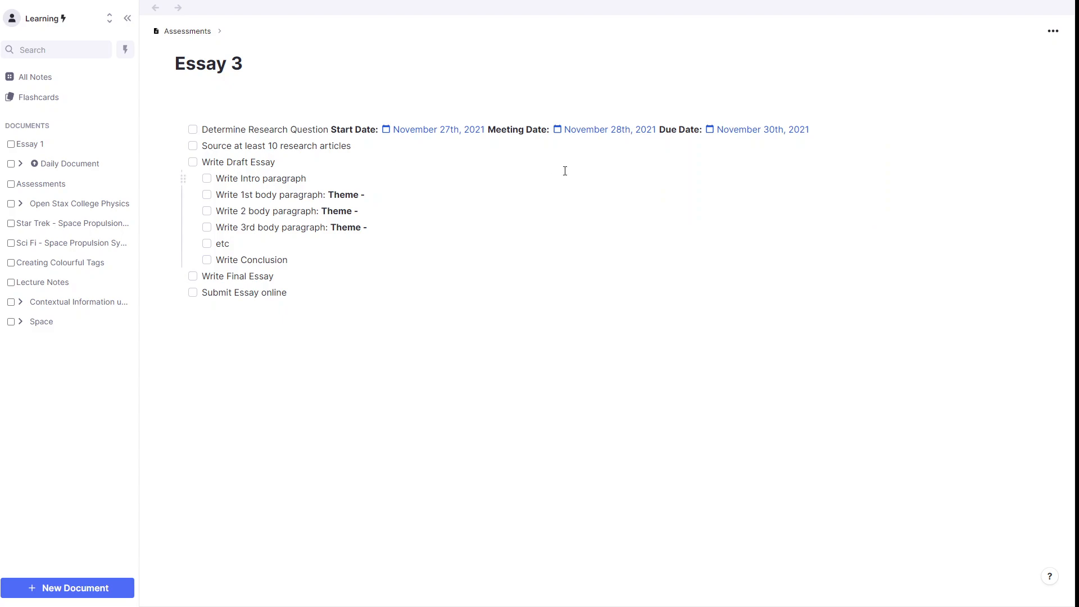
{"action": "mouse_move", "coordinate": [589, 130]}
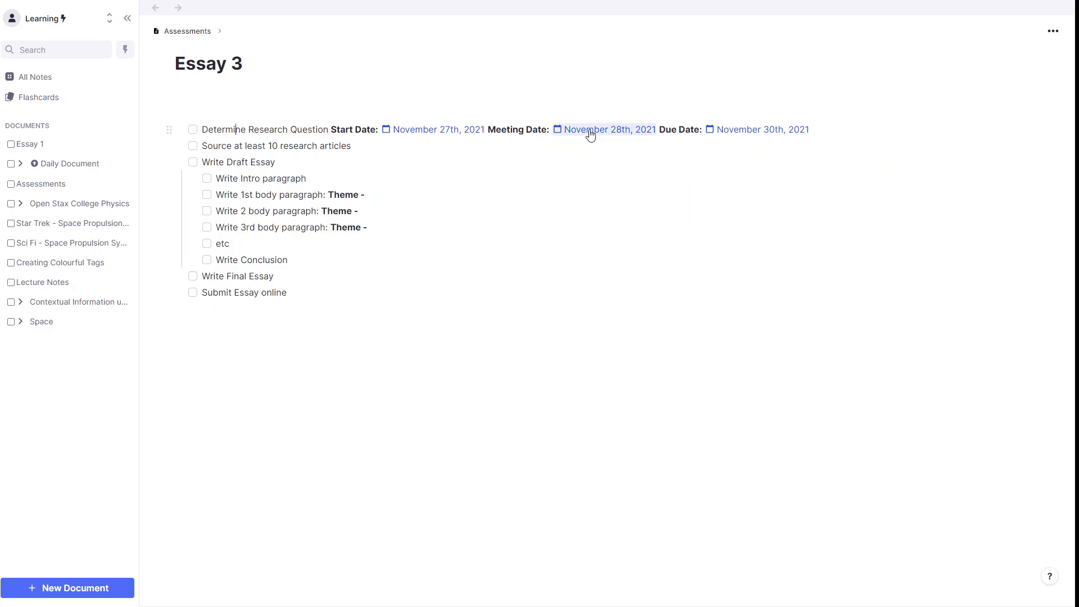
- Go to the November 28th, 2021 daily page and start editing the referenced task there
{"action": "left_click", "coordinate": [609, 129]}
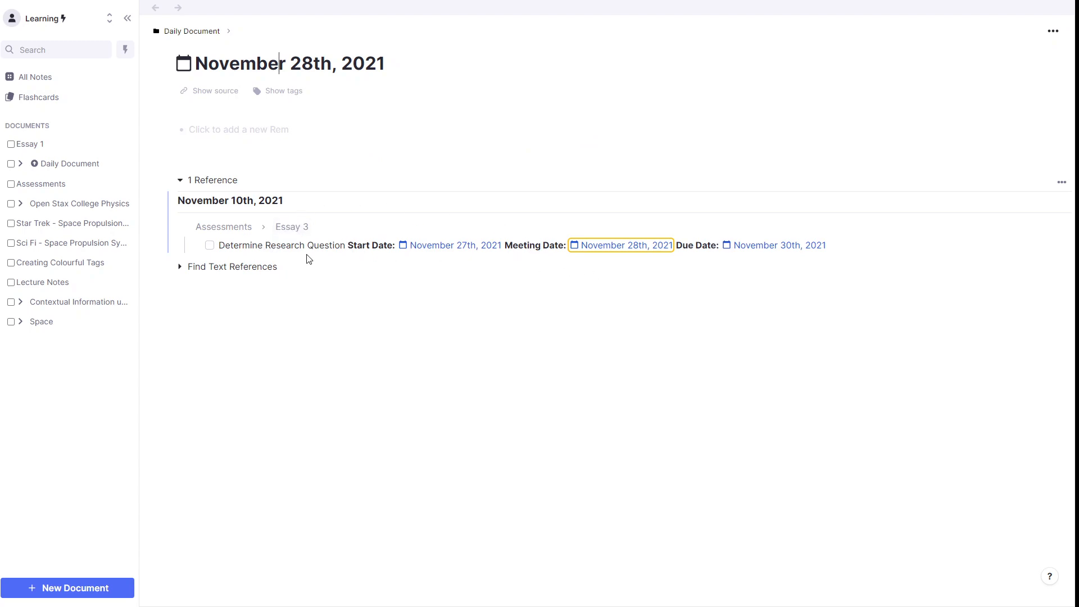
{"action": "mouse_move", "coordinate": [526, 242]}
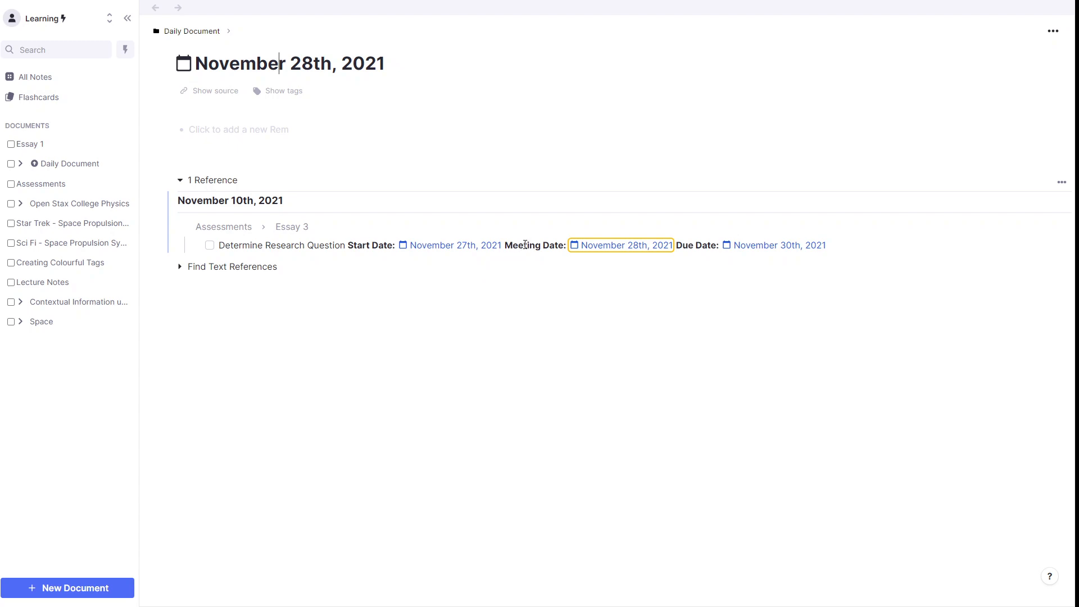
{"action": "left_click", "coordinate": [504, 245]}
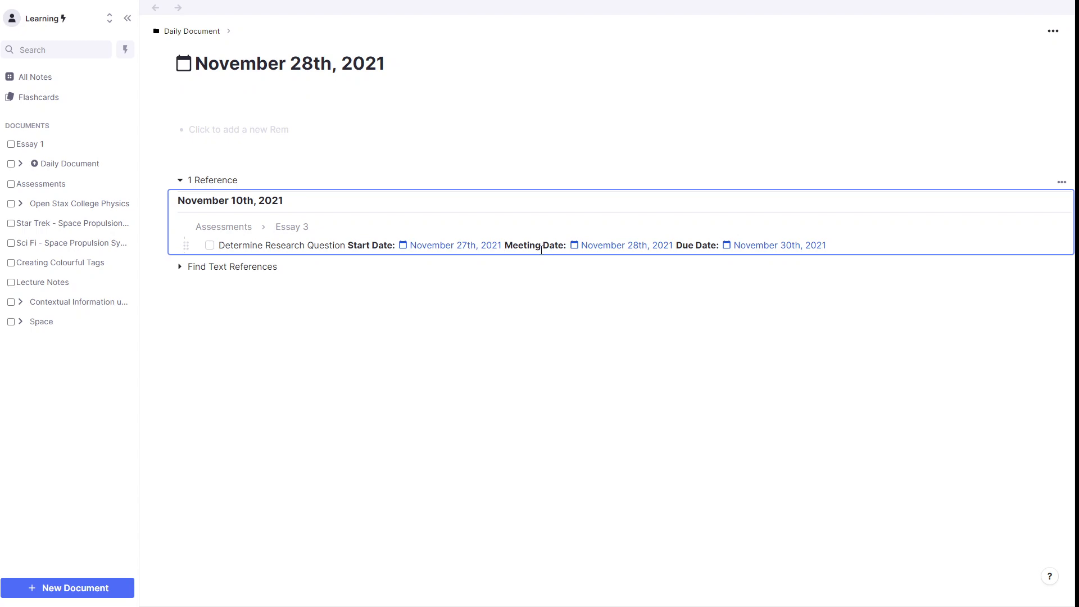
- Turn the word Meeting into a reference and show its new page beside the daily page
{"action": "double_click", "coordinate": [519, 245]}
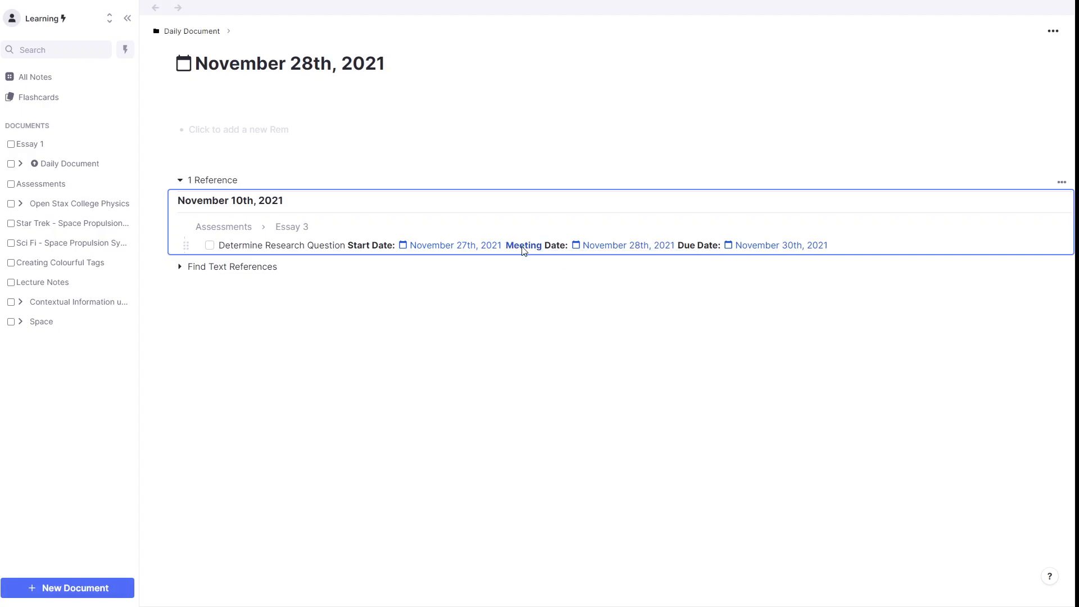
{"action": "left_click", "coordinate": [523, 245]}
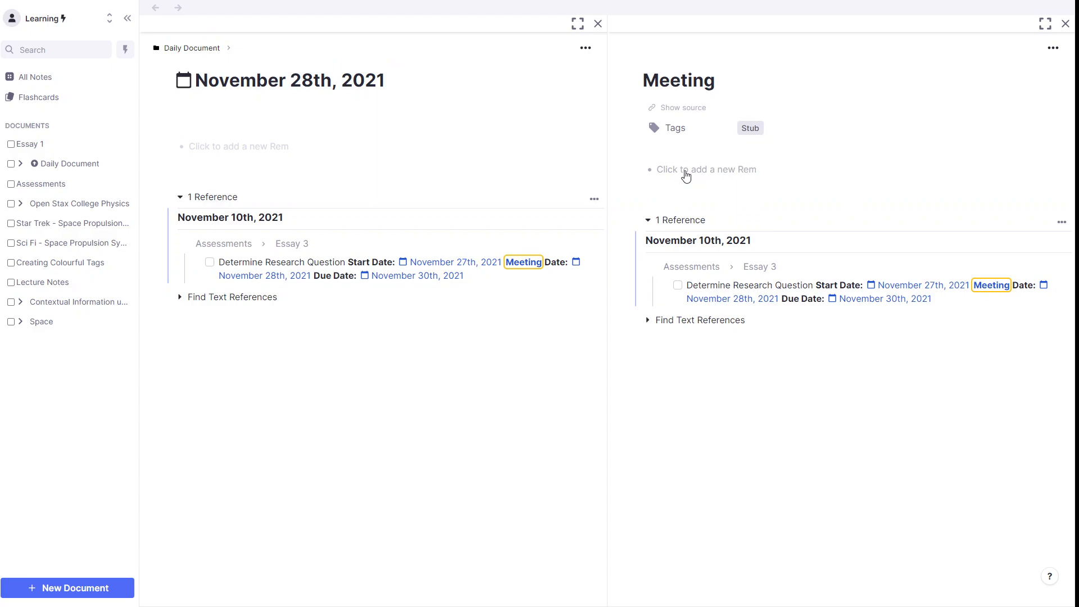
- Add 'Notes from meeting' and 'Agenda for meeting' bullets to the Meeting page
{"action": "type", "text": "Notes from m"}
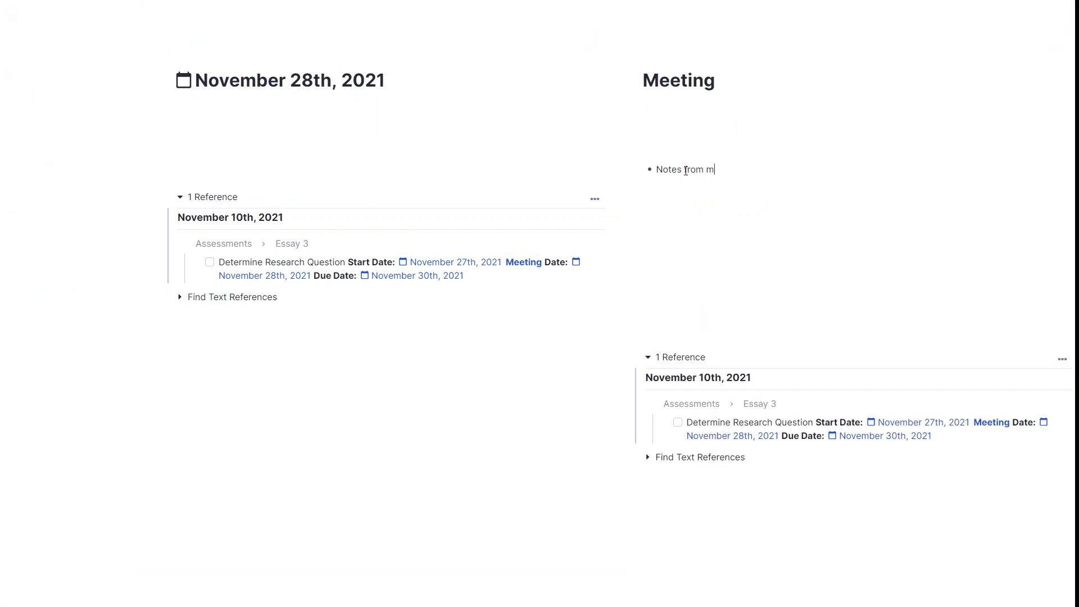
{"action": "type", "text": "eeting"}
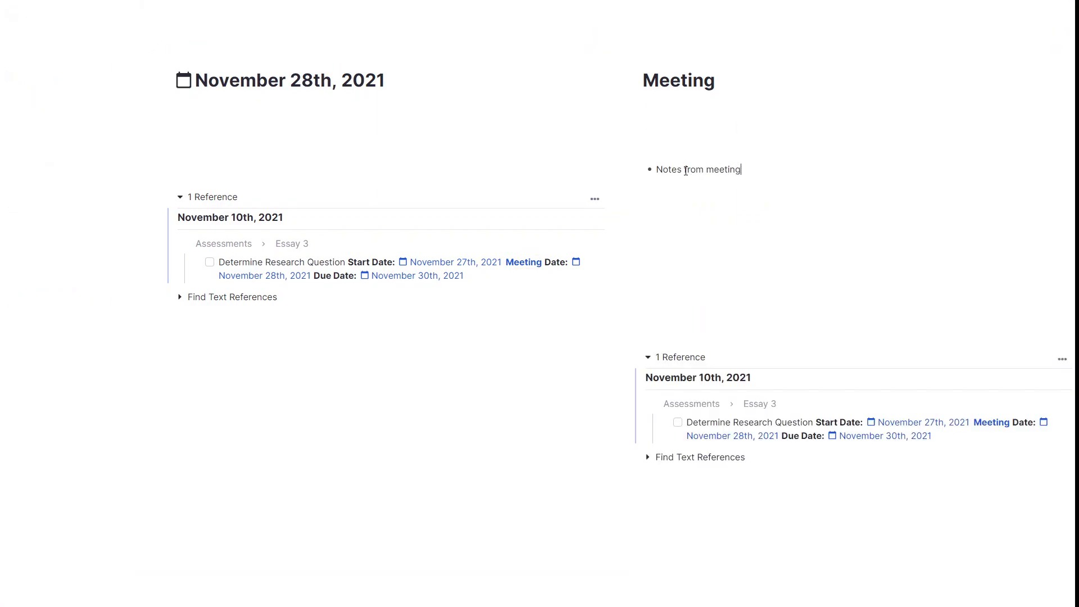
{"action": "type", "text": "Agenda"}
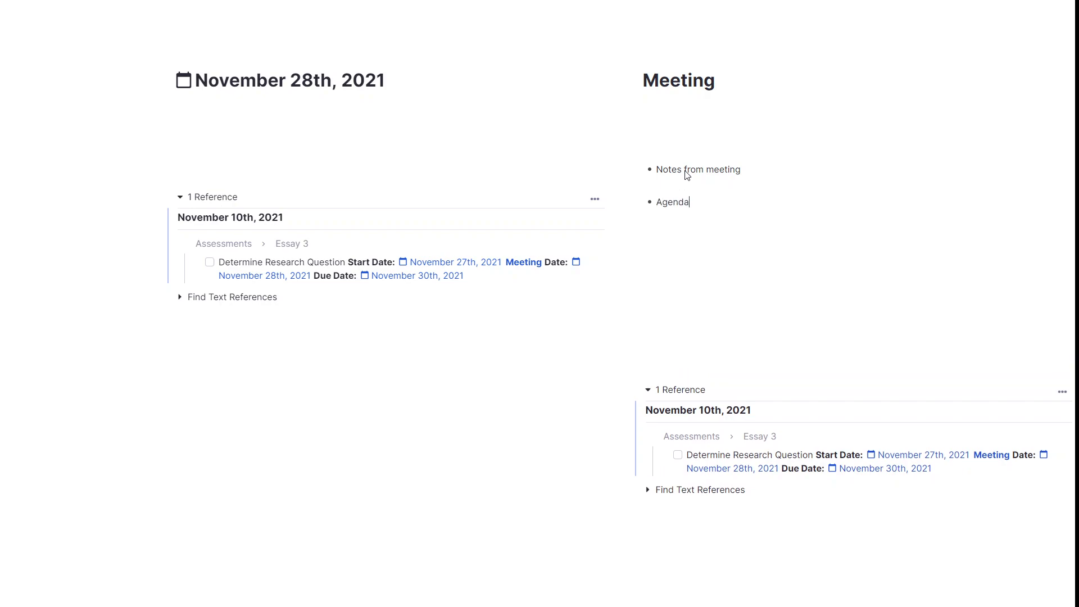
{"action": "type", "text": "for meeting"}
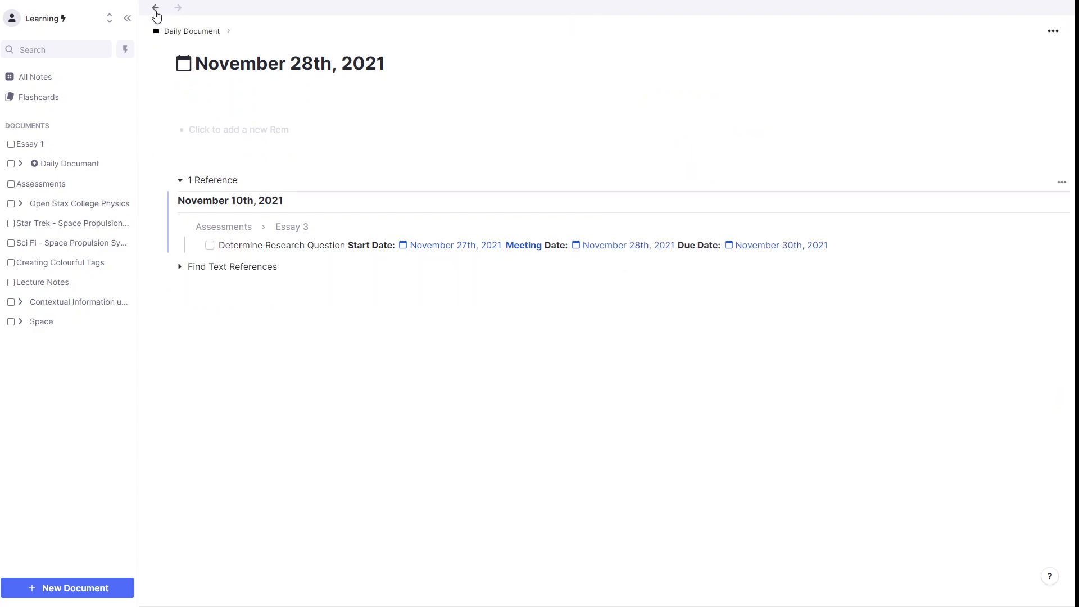
- Return to Essay 3 with the task showing its Start, Meeting and Due date links
{"action": "left_click", "coordinate": [291, 226]}
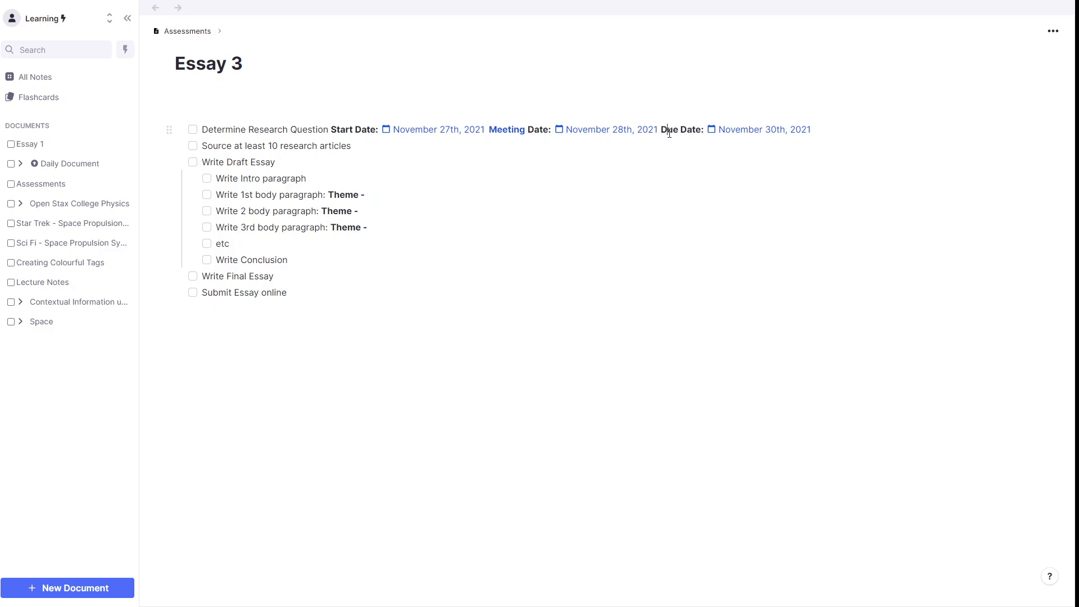
{"action": "mouse_move", "coordinate": [601, 229]}
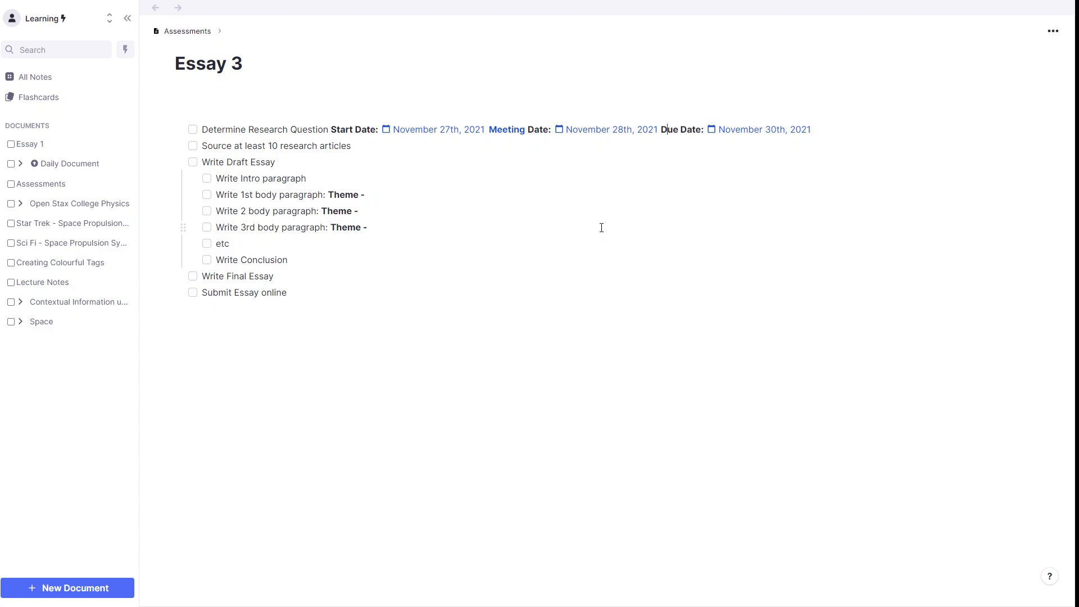